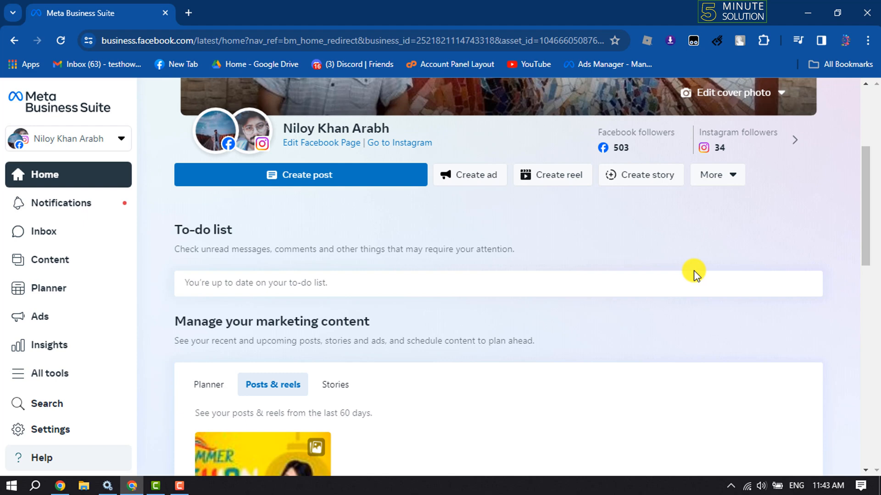
{"action": "mouse_move", "coordinate": [18, 138]}
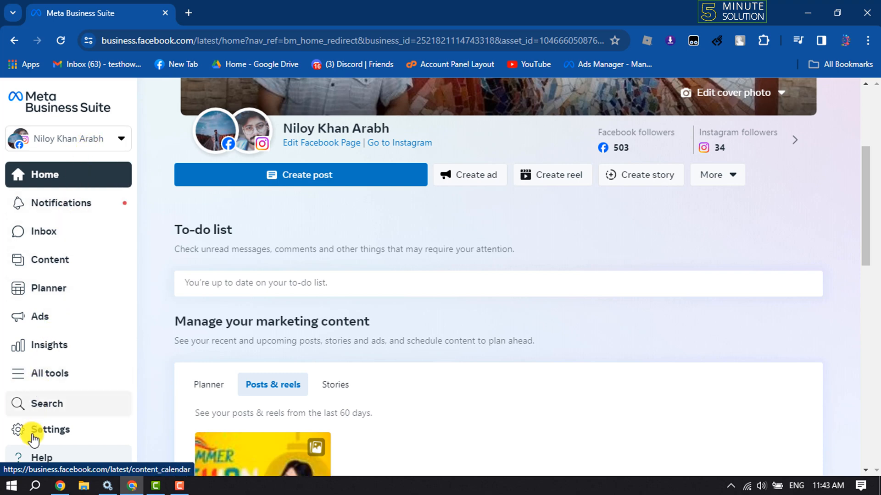
- Open Settings from the left sidebar to list the business account's people and access levels
{"action": "left_click", "coordinate": [50, 429]}
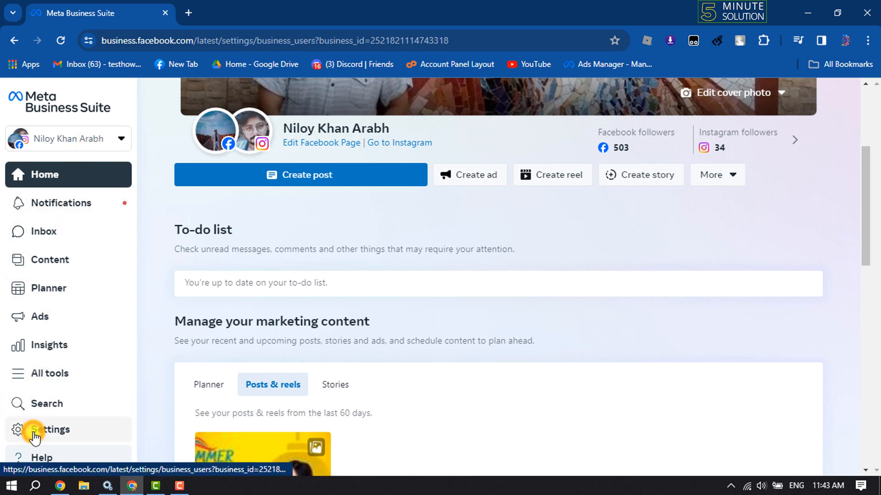
{"action": "left_click", "coordinate": [51, 429]}
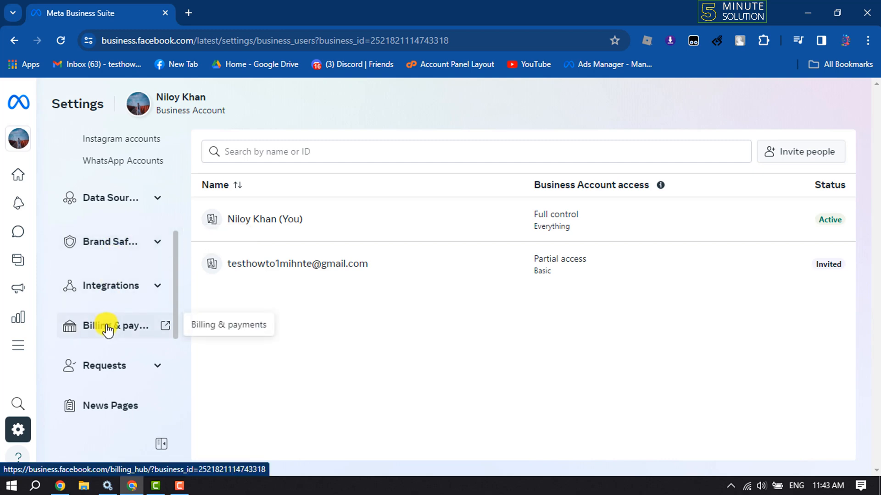
- Go to Billing & payments and select the OnlineShopping ad account
{"action": "left_click", "coordinate": [108, 325]}
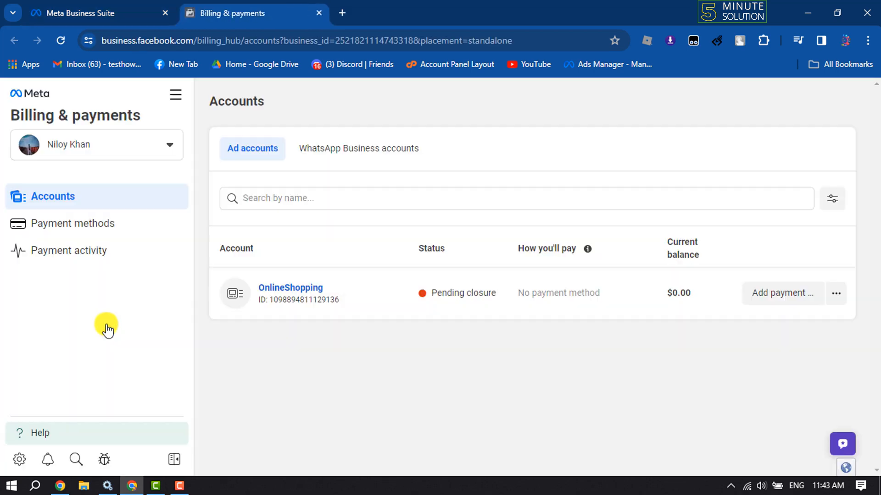
{"action": "mouse_move", "coordinate": [149, 210]}
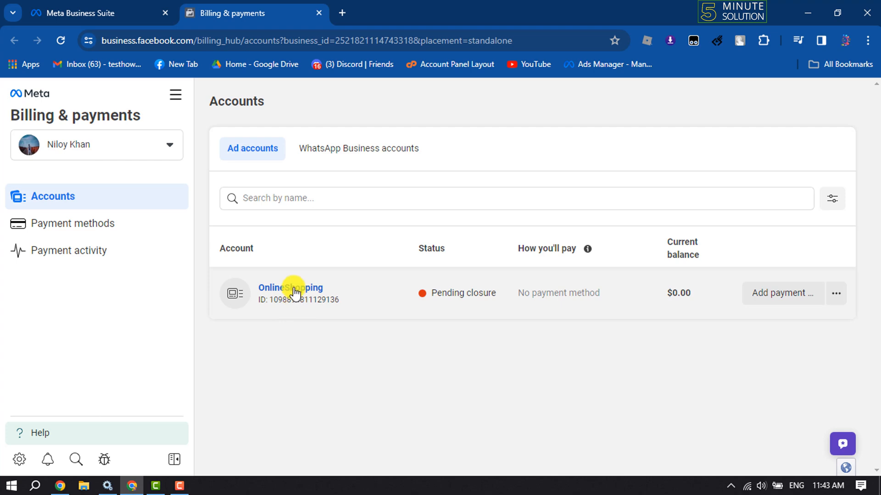
{"action": "left_click", "coordinate": [291, 288]}
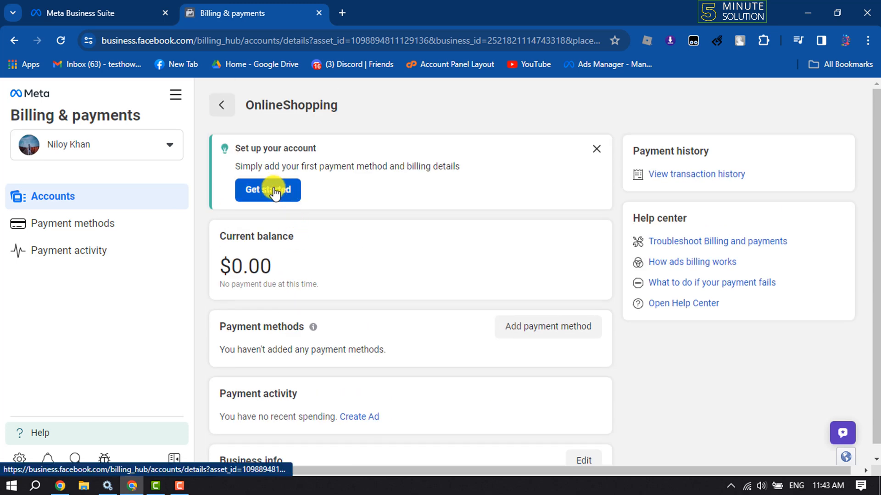
- Start adding a payment method, choose PayPal, and continue to the next step
{"action": "left_click", "coordinate": [268, 190]}
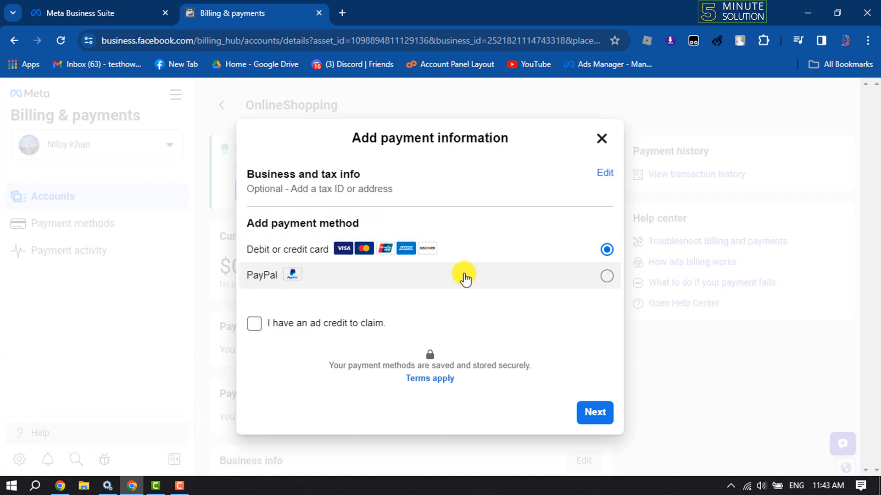
{"action": "left_click", "coordinate": [606, 276]}
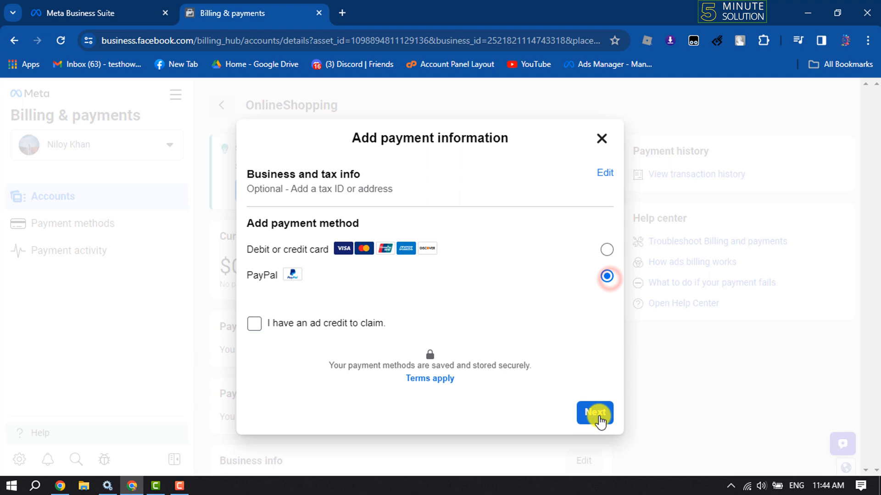
{"action": "left_click", "coordinate": [594, 414]}
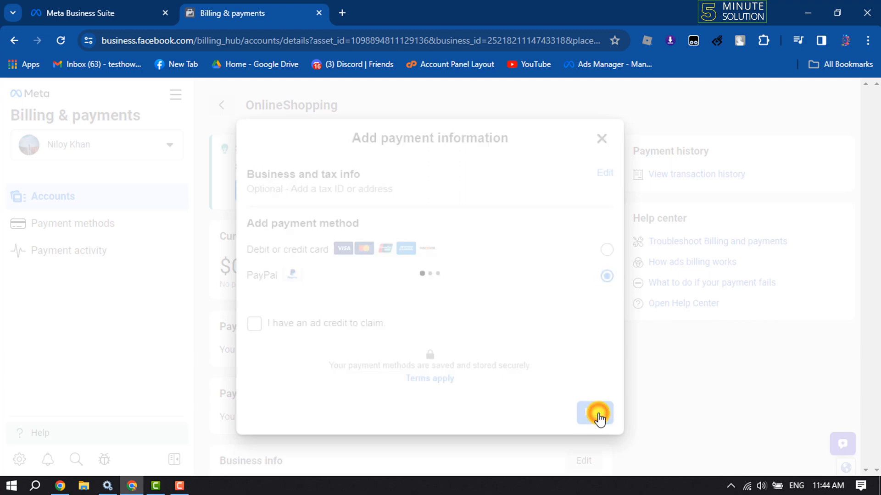
- Proceed past PayPal's email sign-in, then return to Billing & payments and close the PayPal prompt
{"action": "left_click", "coordinate": [594, 413]}
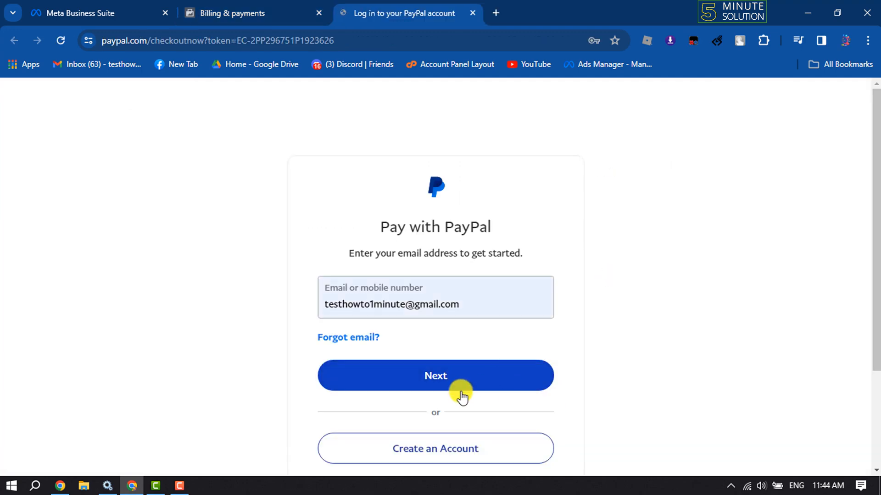
{"action": "left_click", "coordinate": [435, 376]}
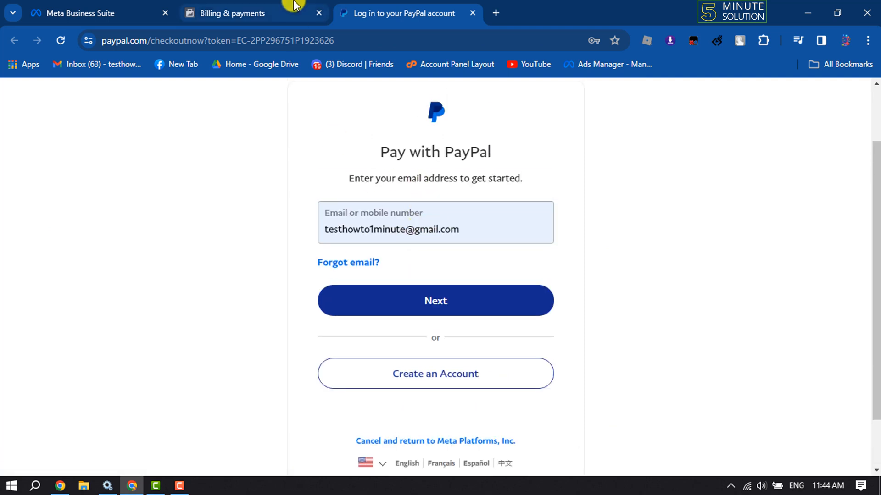
{"action": "left_click", "coordinate": [253, 13]}
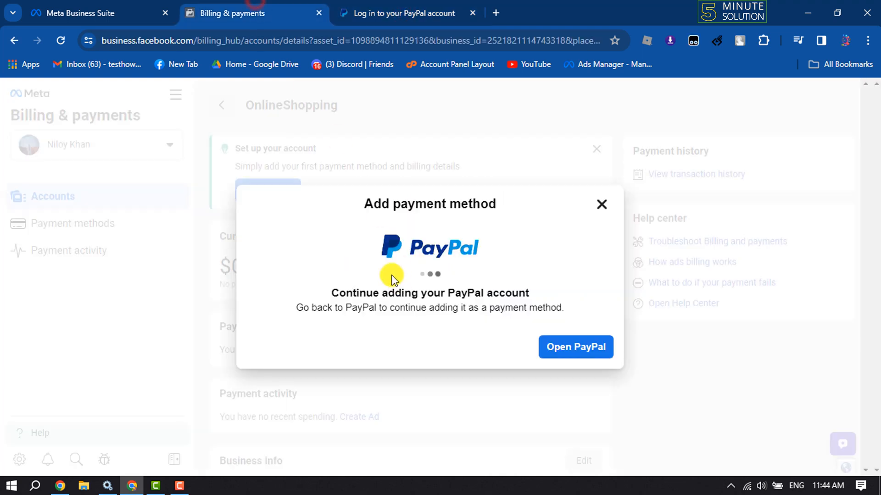
{"action": "left_click", "coordinate": [600, 203]}
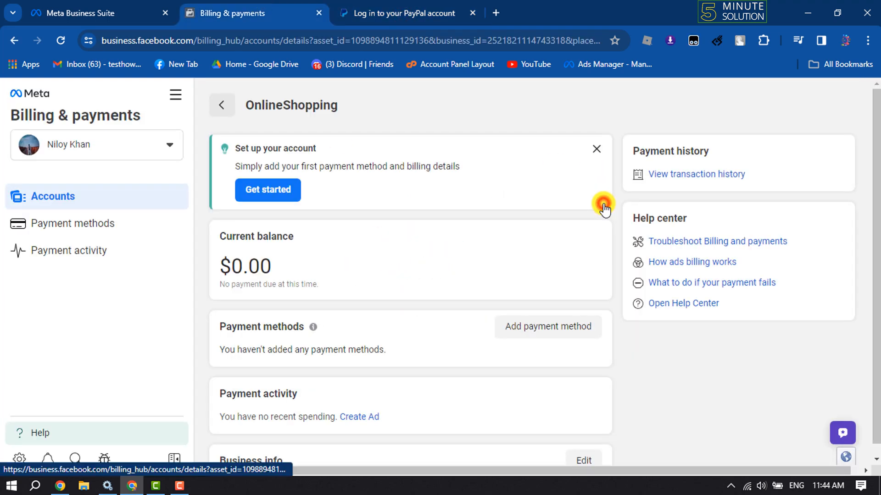